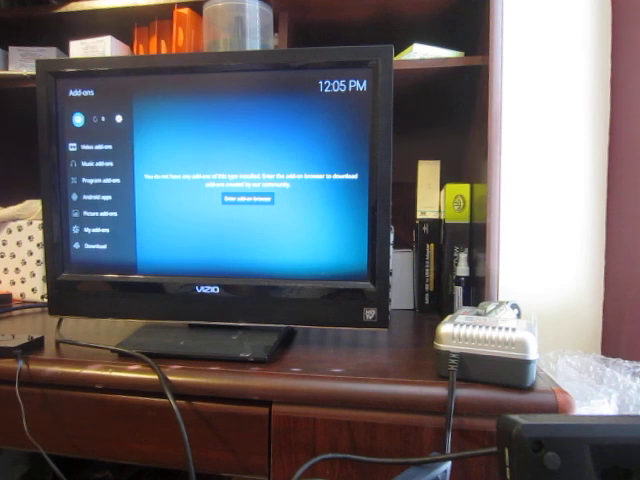
Step: Launch Direx Wizard from Video add-ons and browse to its Restore Local Build menu
click(240, 196)
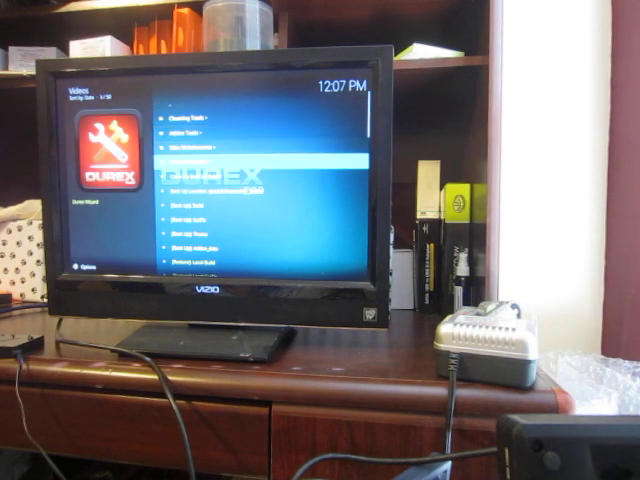
scroll(down, 3)
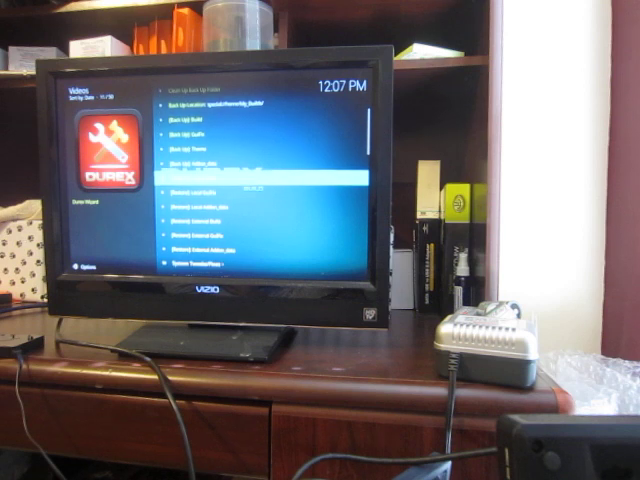